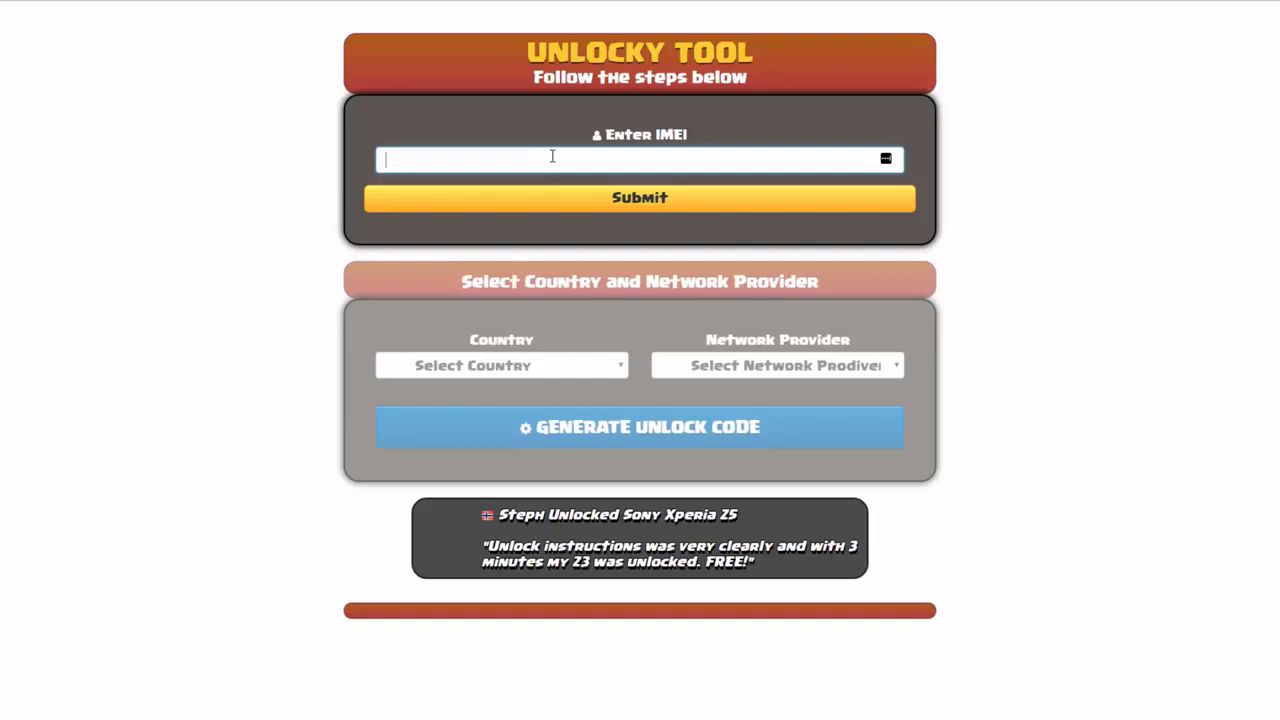
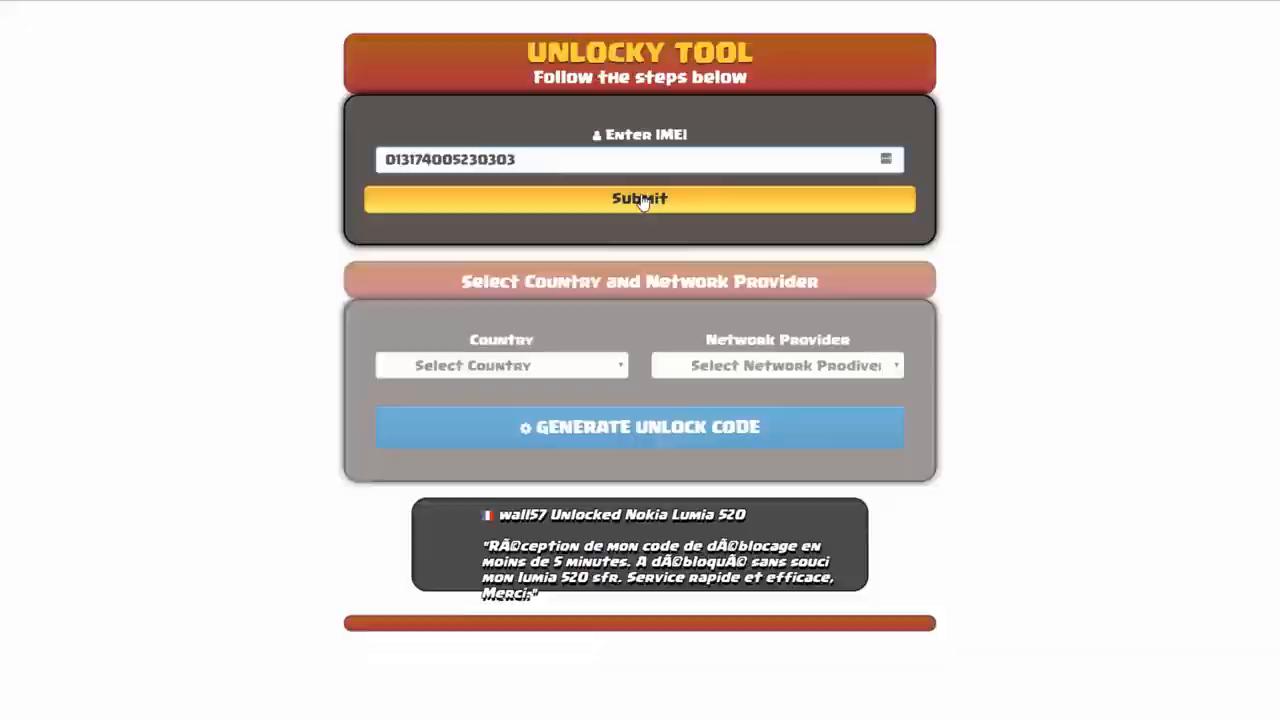
- Submit the IMEI for verification and dismiss the Success confirmation
click(639, 199)
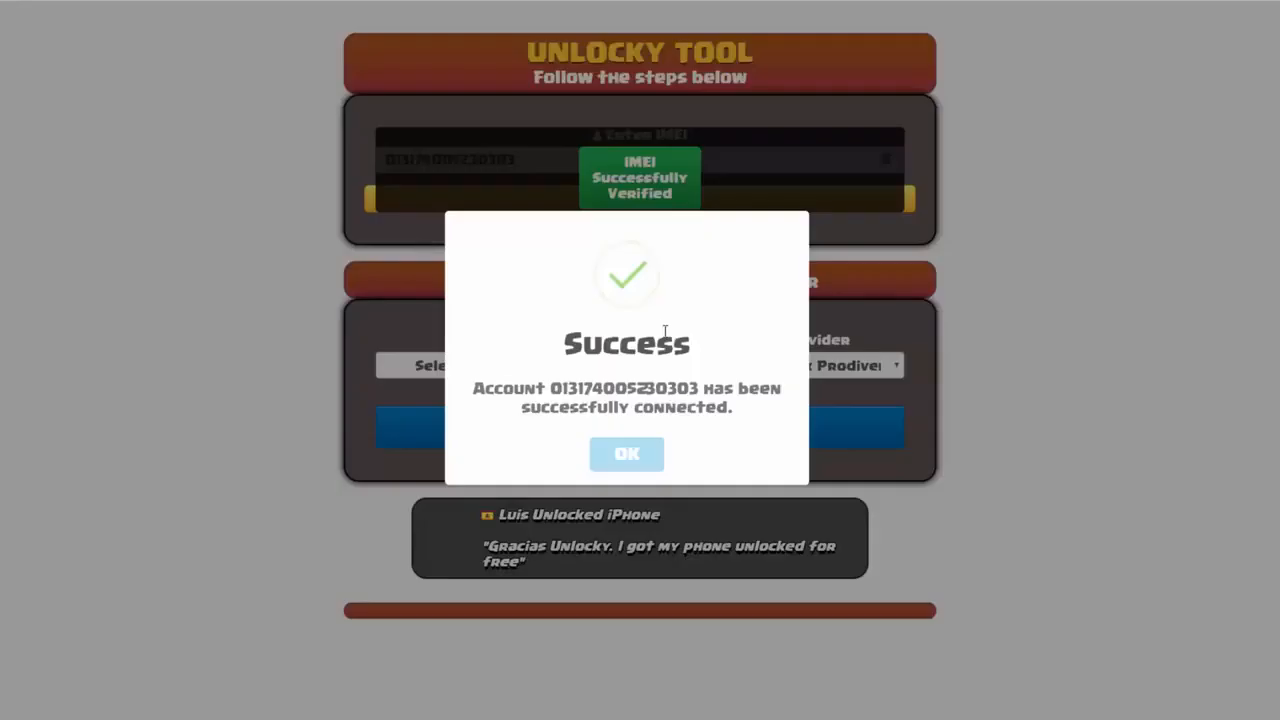
mouse_move(730, 380)
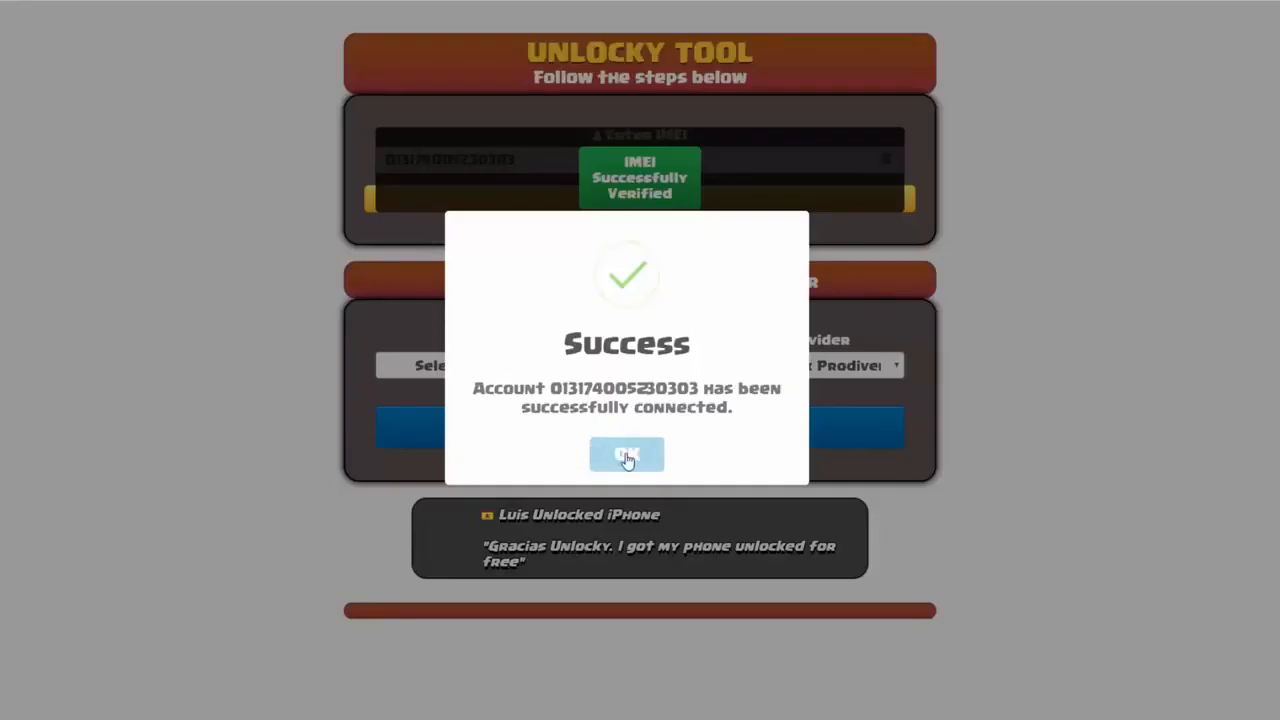
click(626, 455)
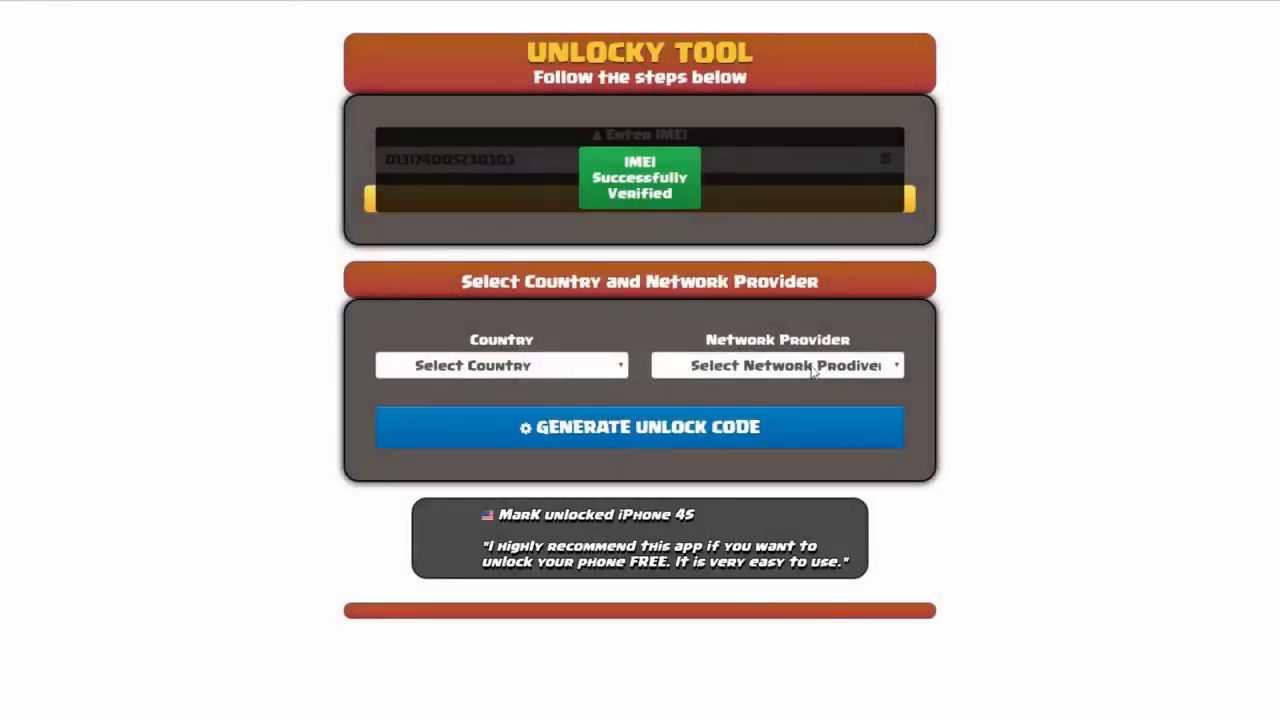
- Choose U.S.A. as the country and T-Mobile as the network provider
click(500, 365)
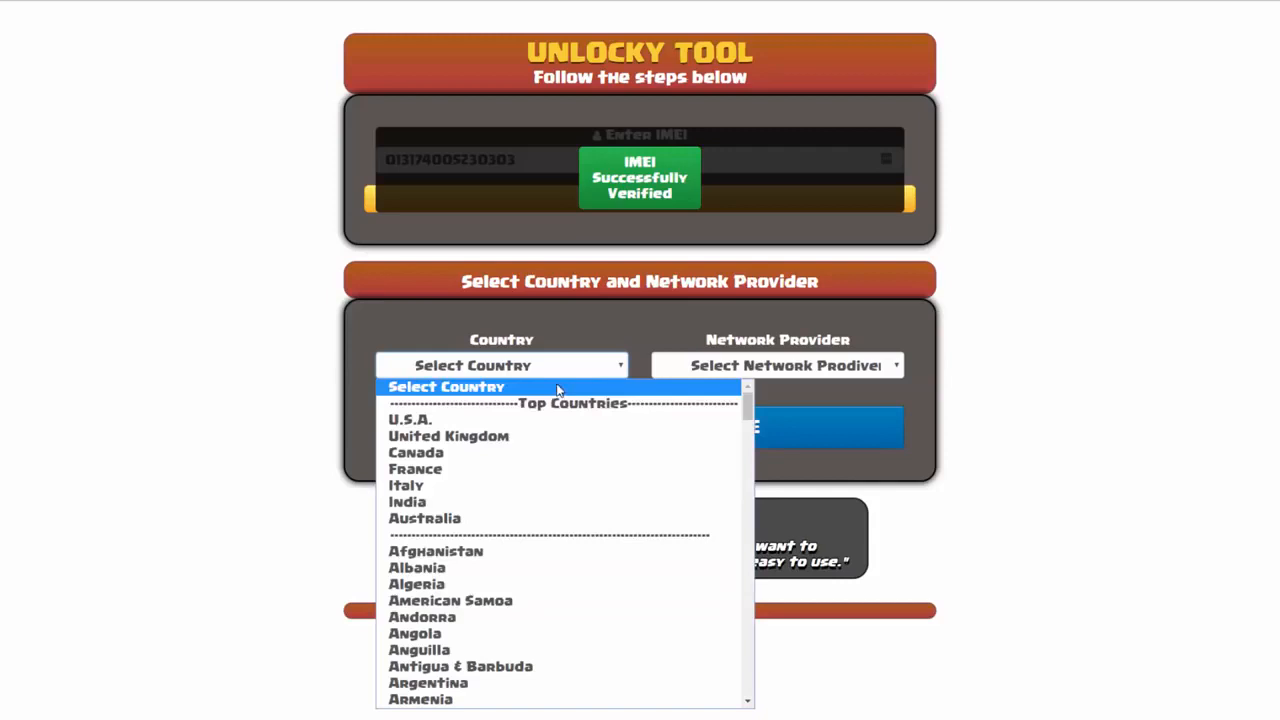
click(410, 419)
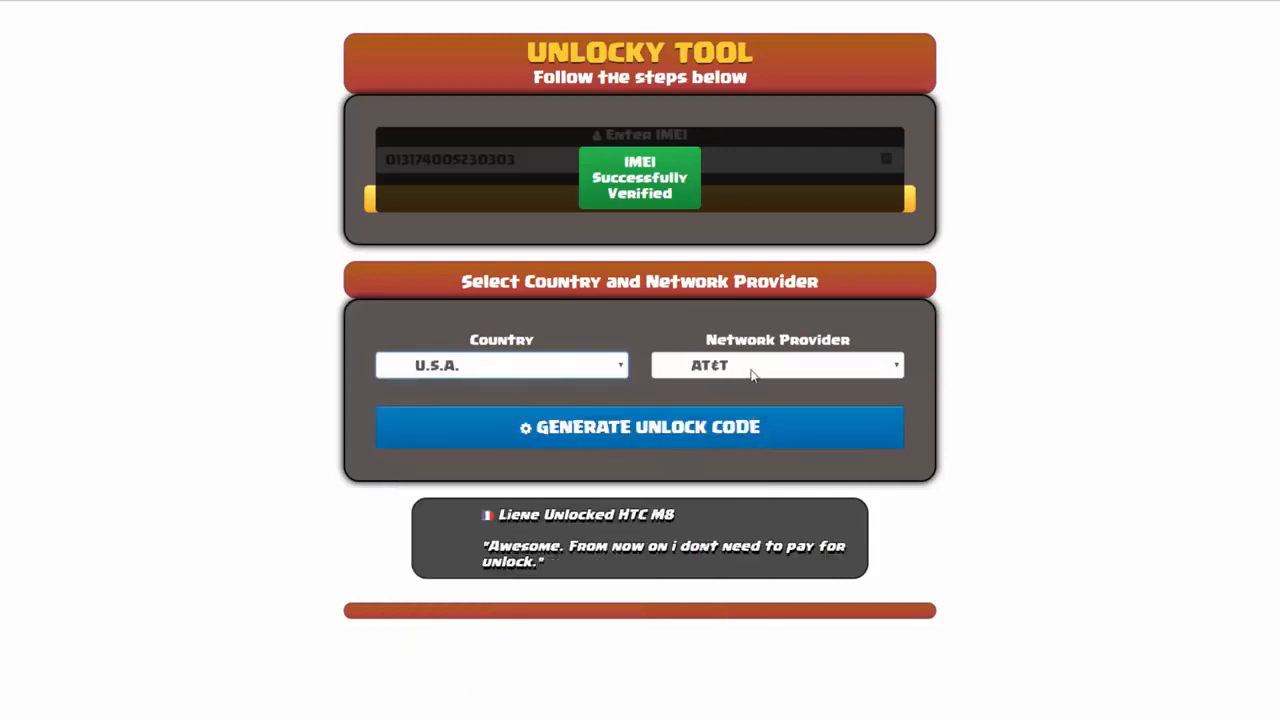
click(777, 365)
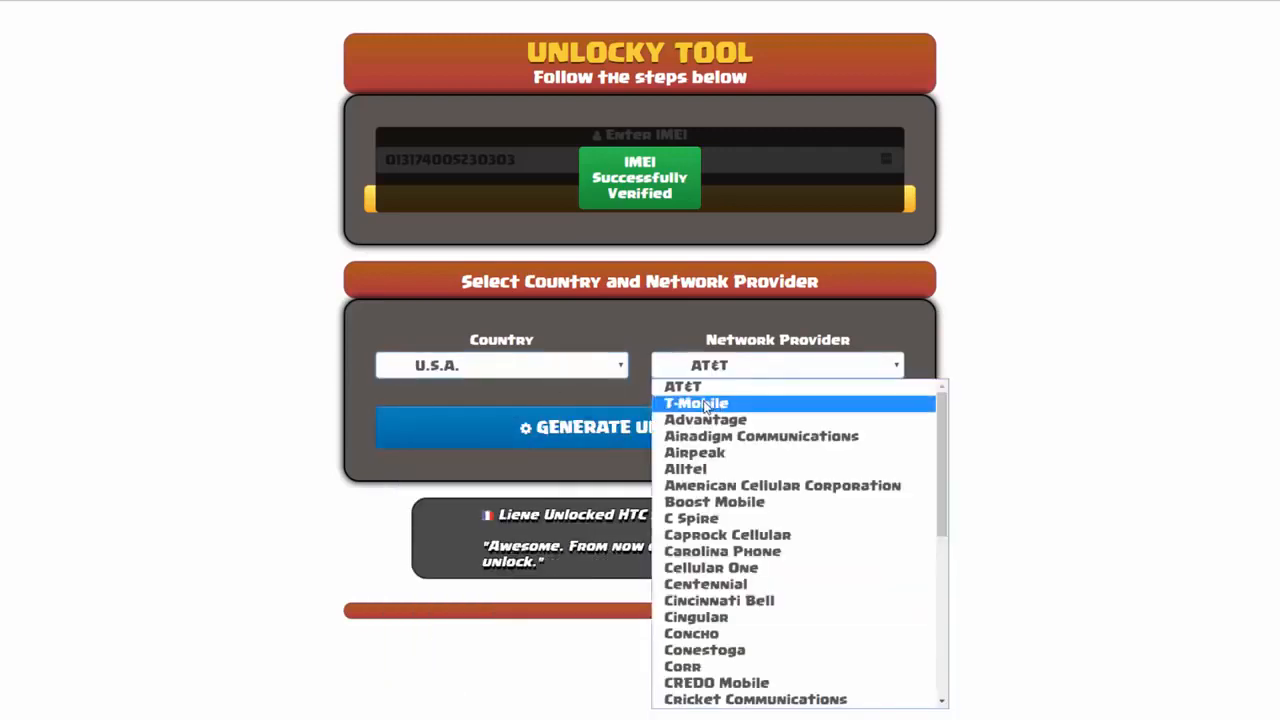
click(696, 402)
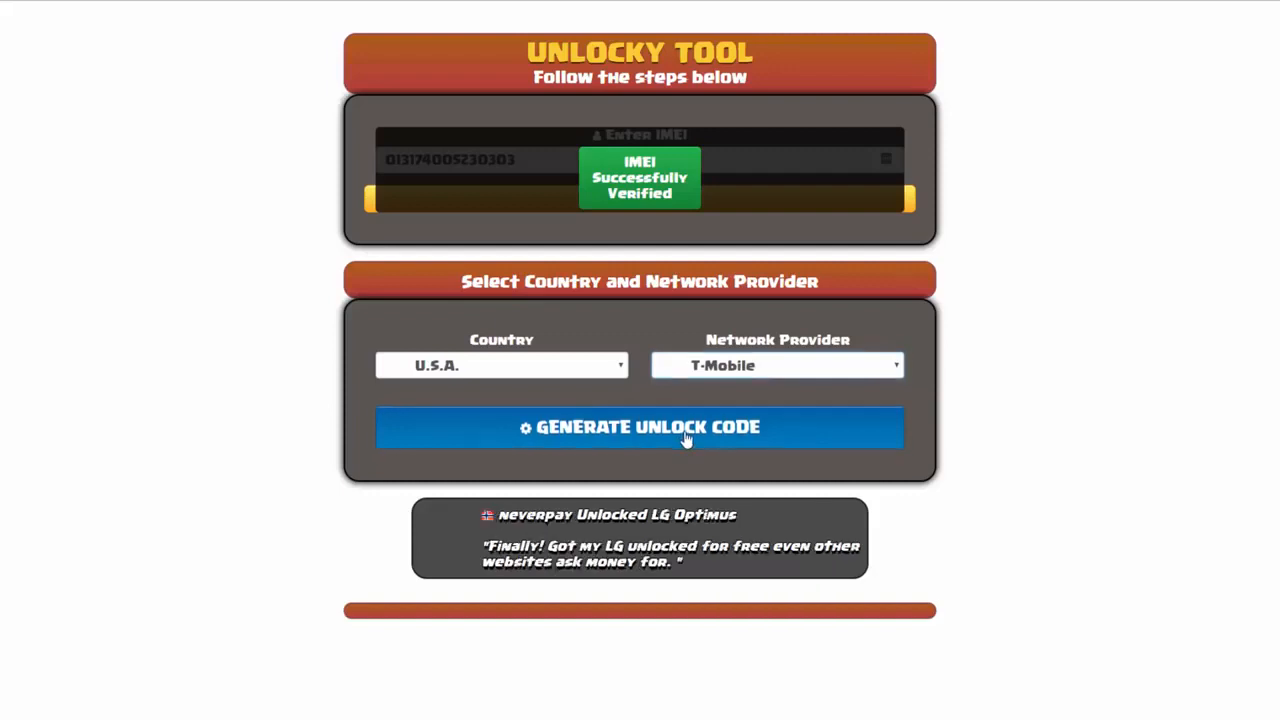
- Generate the unlock code and download the unlock code and instructions PDF
click(640, 427)
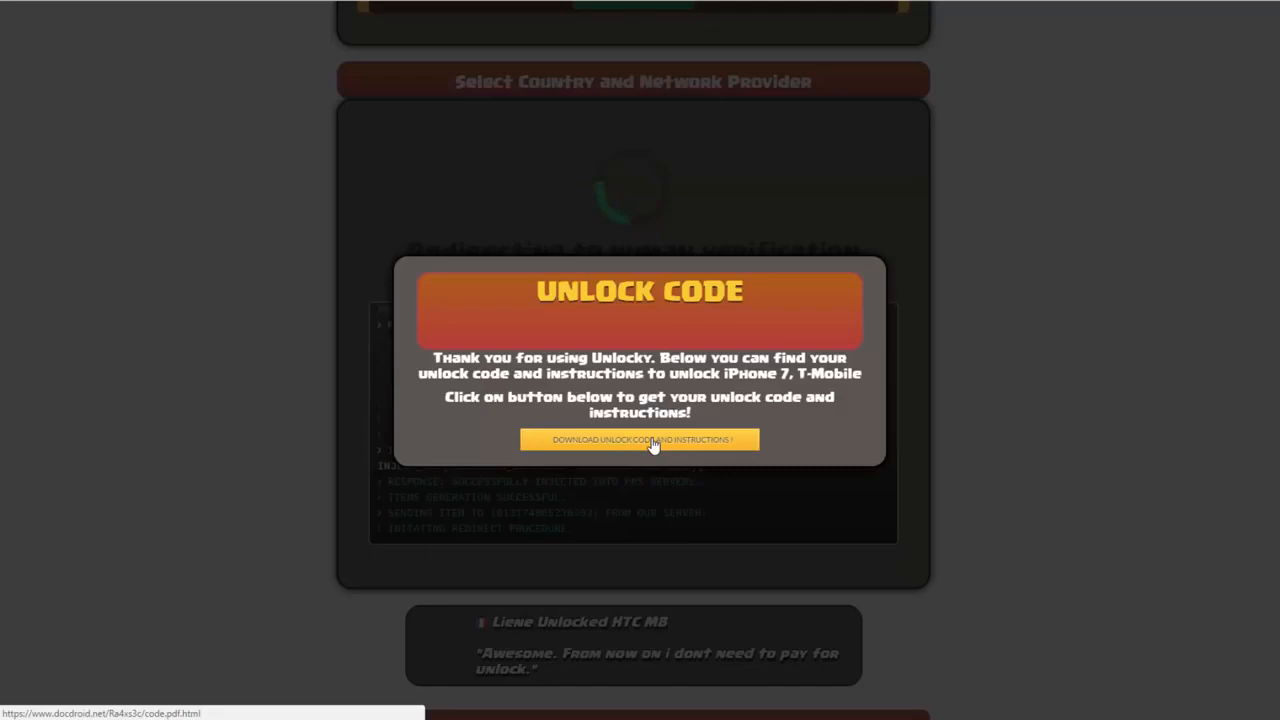
click(639, 439)
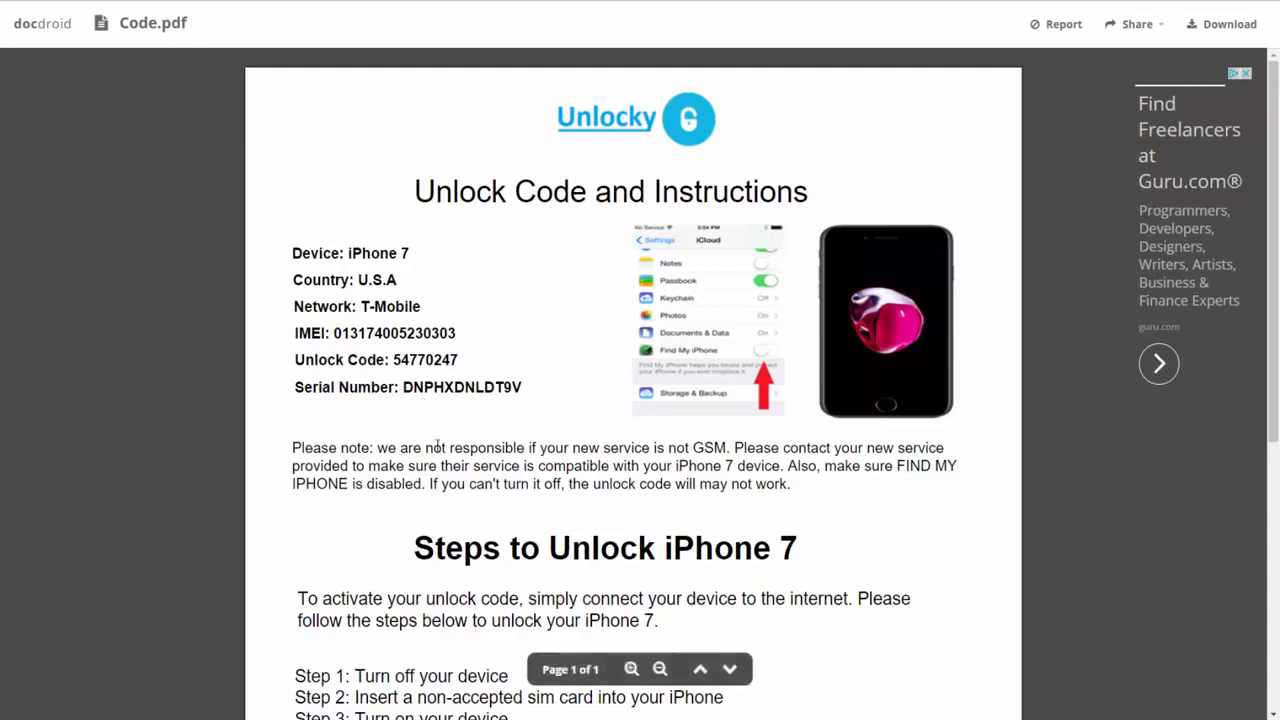
mouse_move(562, 418)
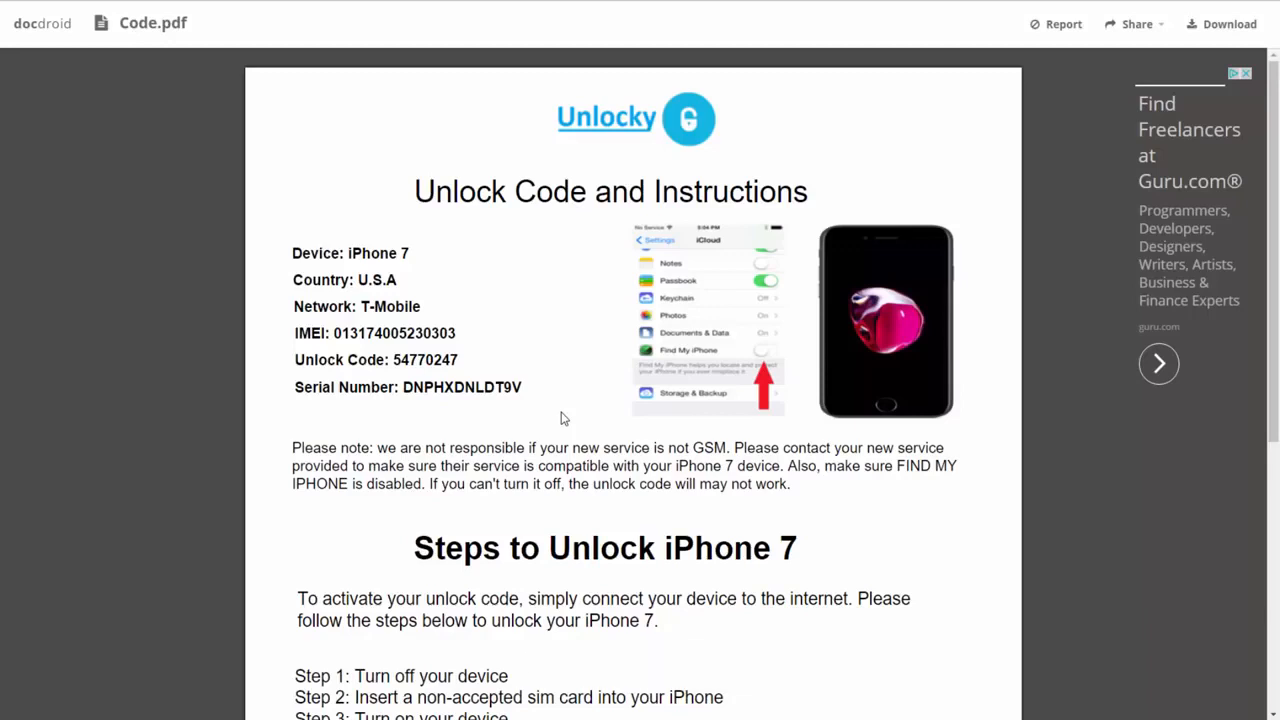
mouse_move(421, 403)
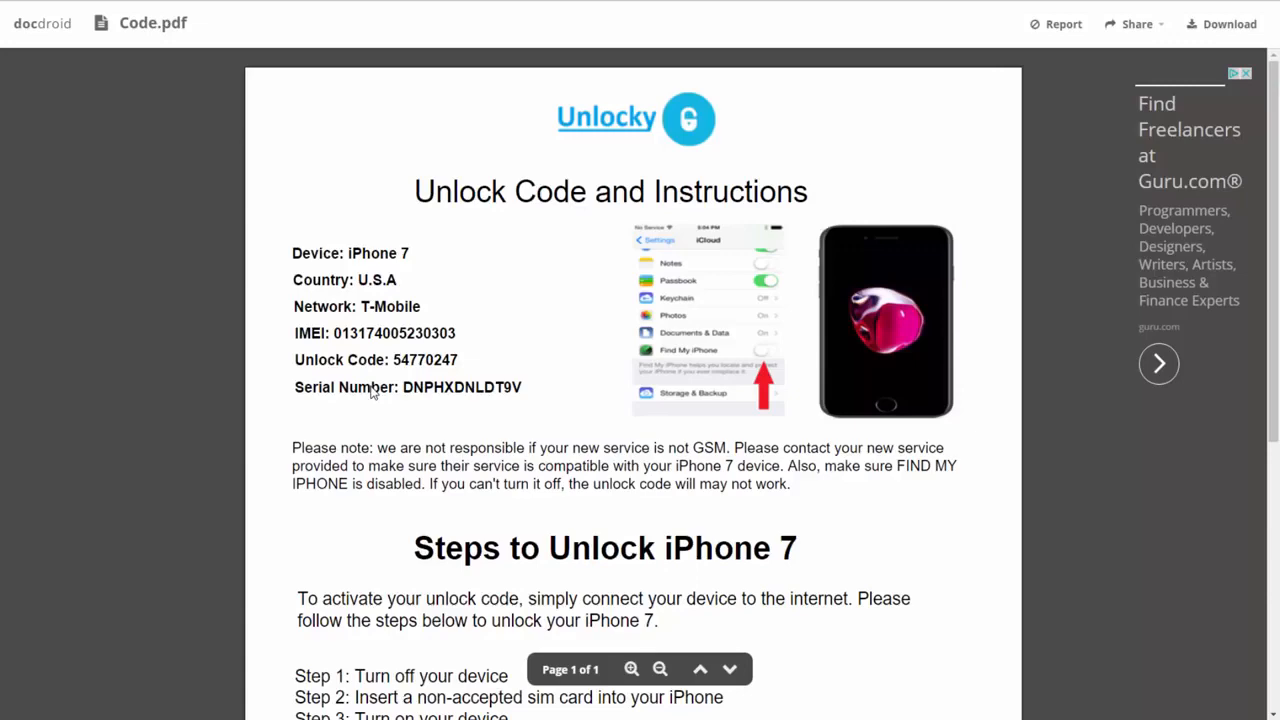
- Scroll Code.pdf down to the six-step unlock procedure below the device details
scroll(down, 3)
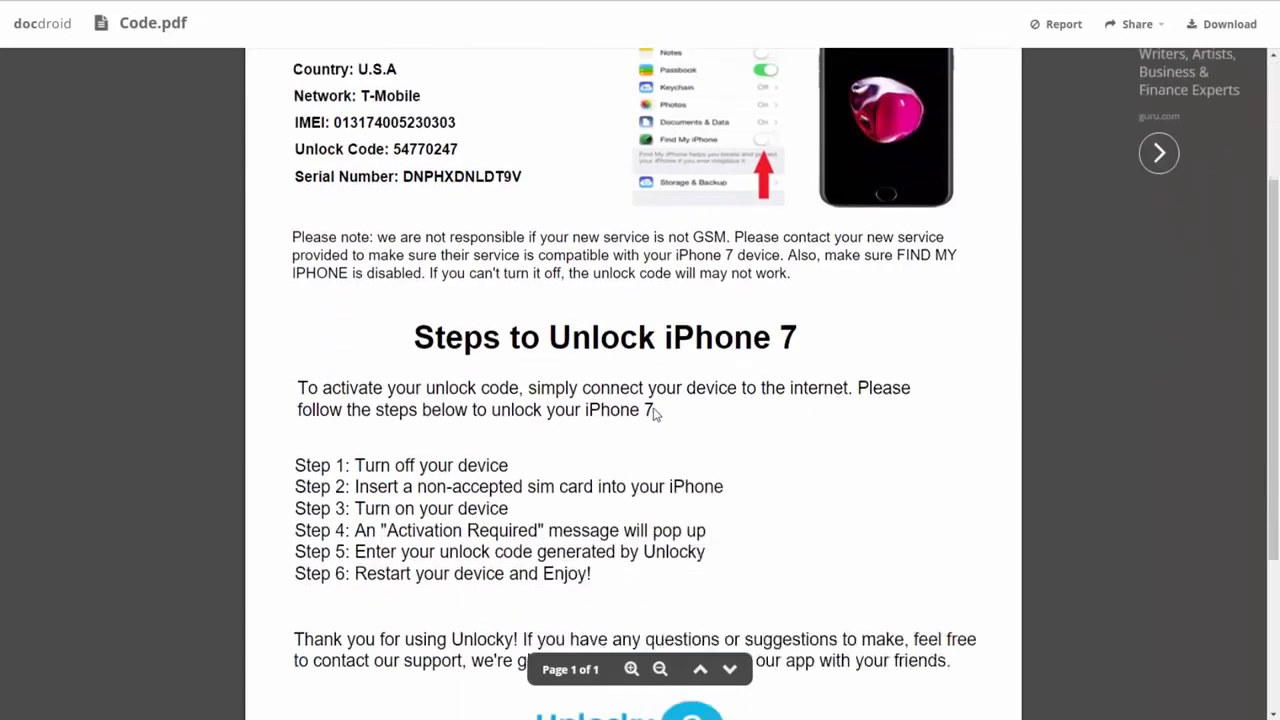
scroll(down, 3)
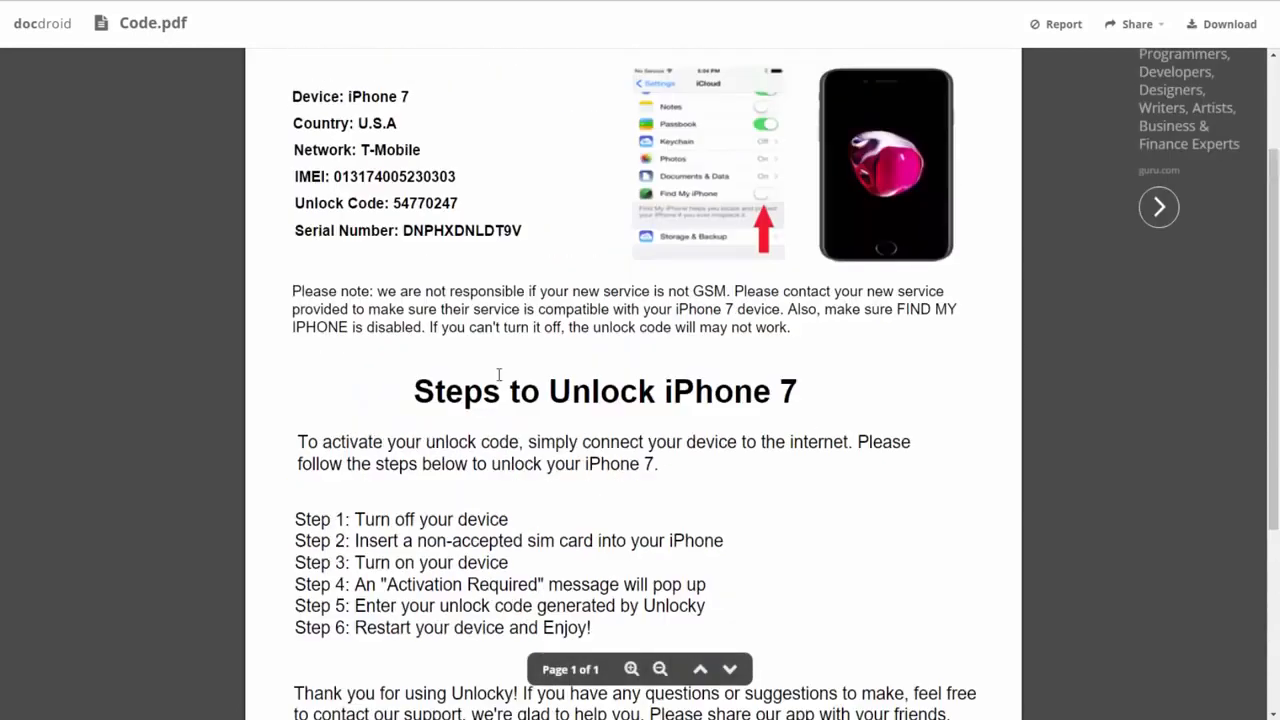
scroll(down, 3)
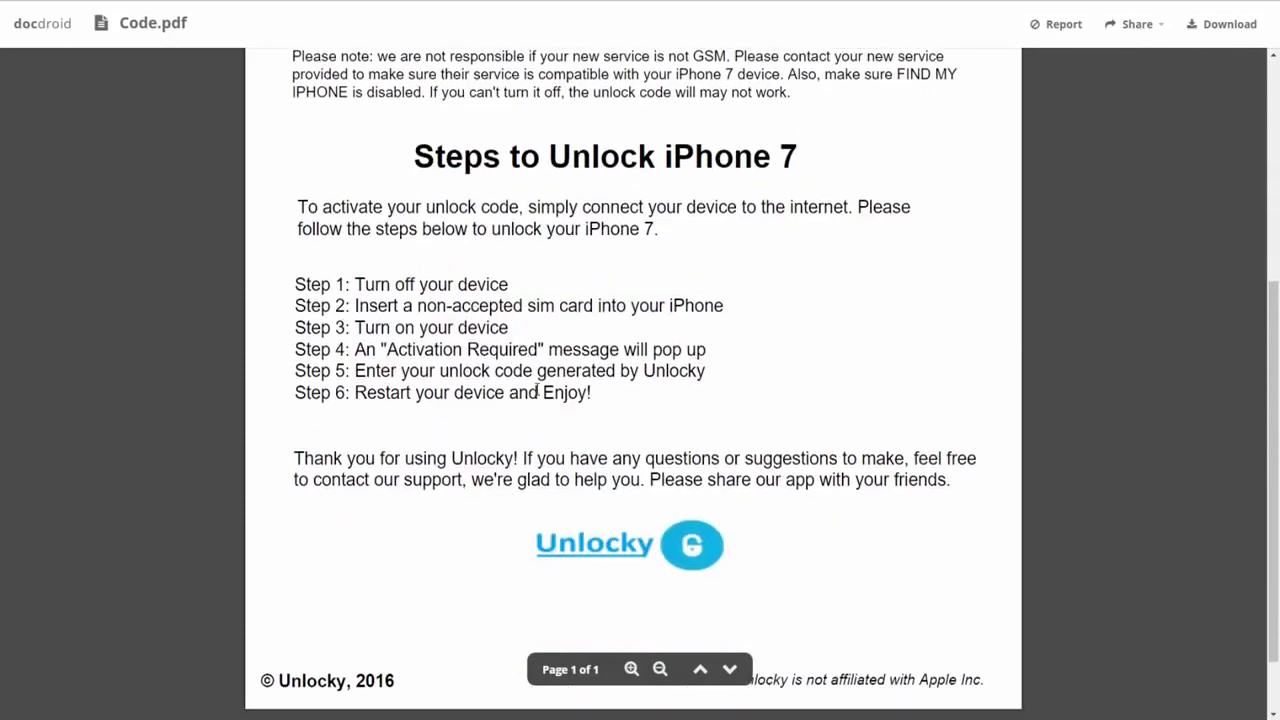